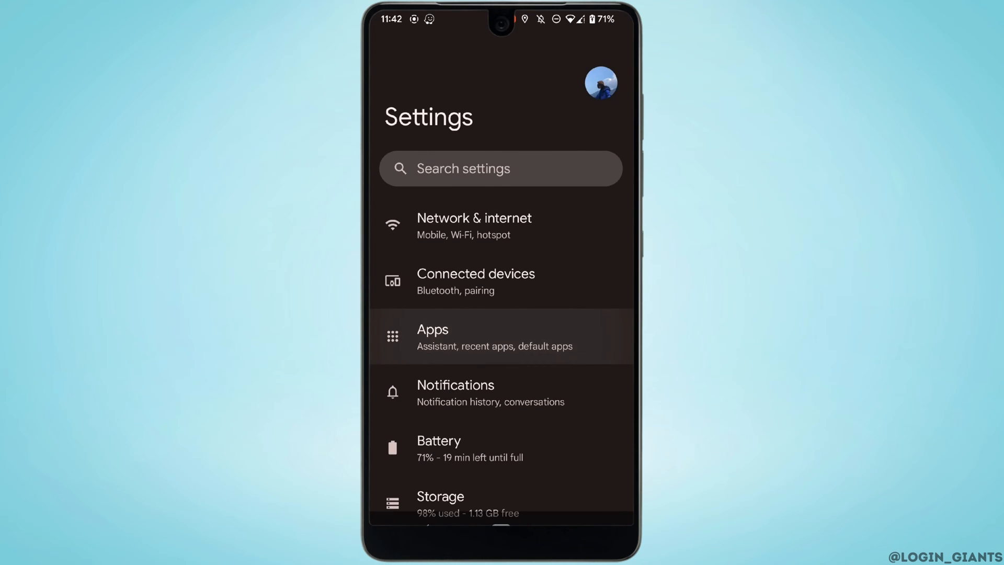
- Open Apps in Settings and navigate to Waze's permissions page
click(433, 336)
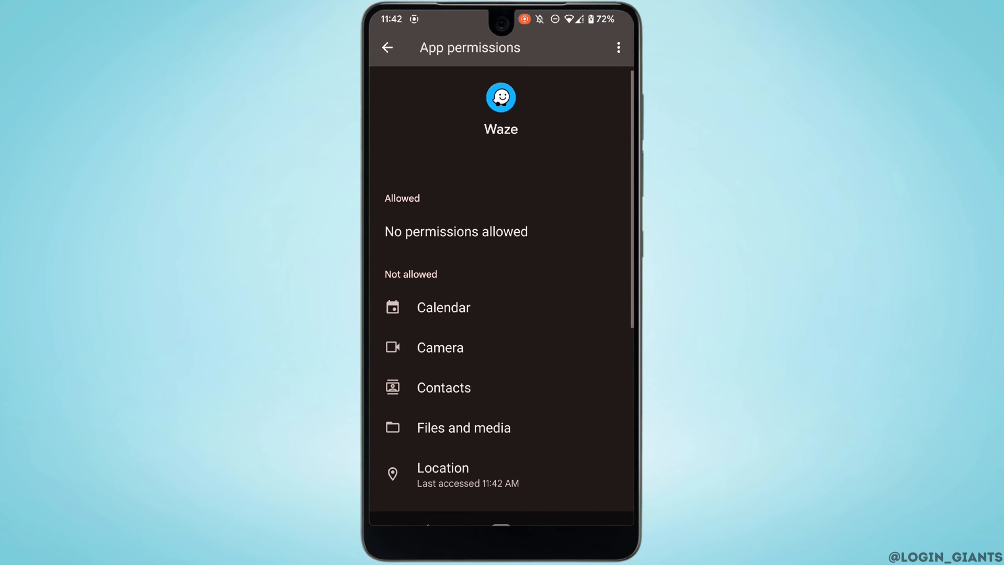
- Set Waze's location permission to 'Allow only while using the app'
click(443, 468)
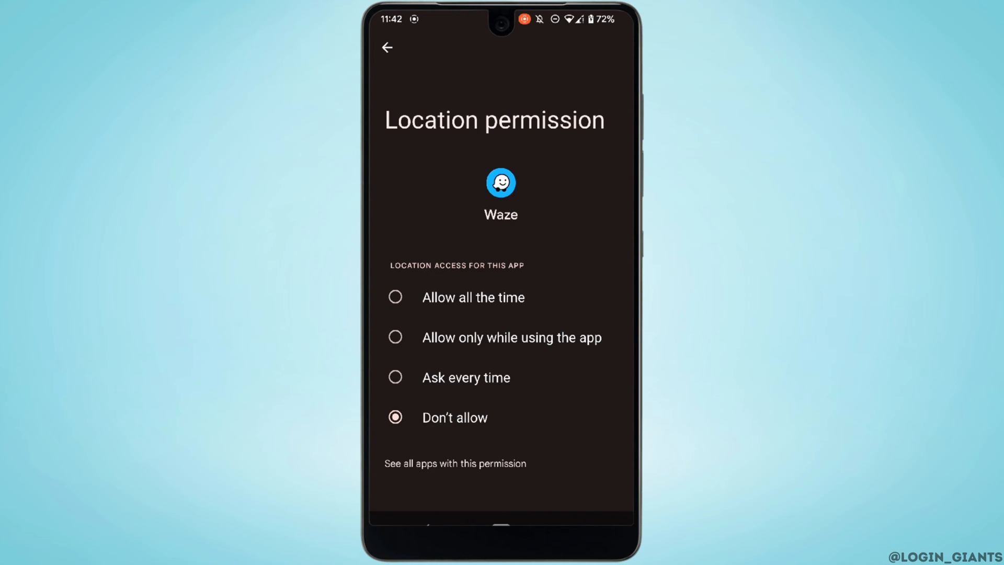
click(395, 337)
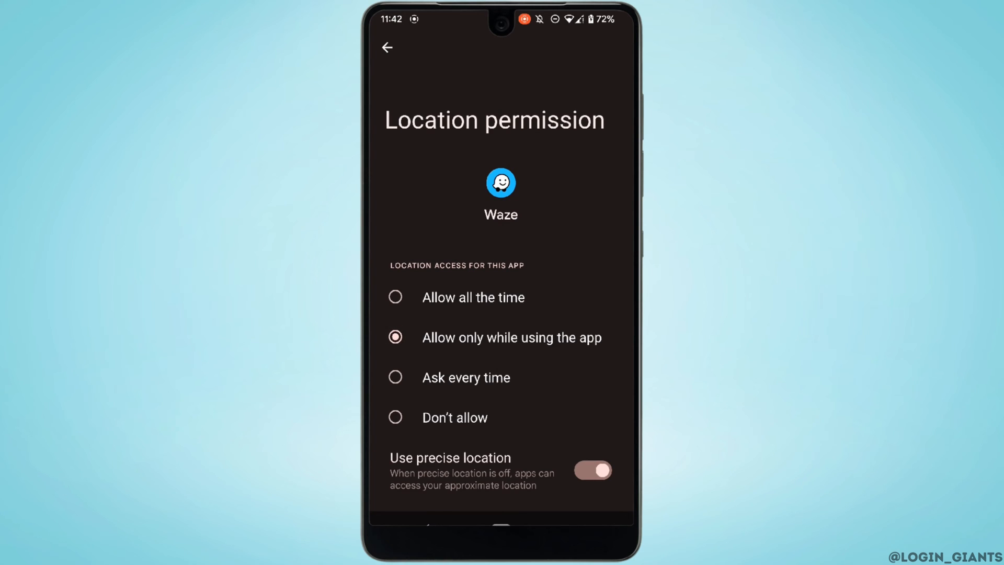
click(386, 47)
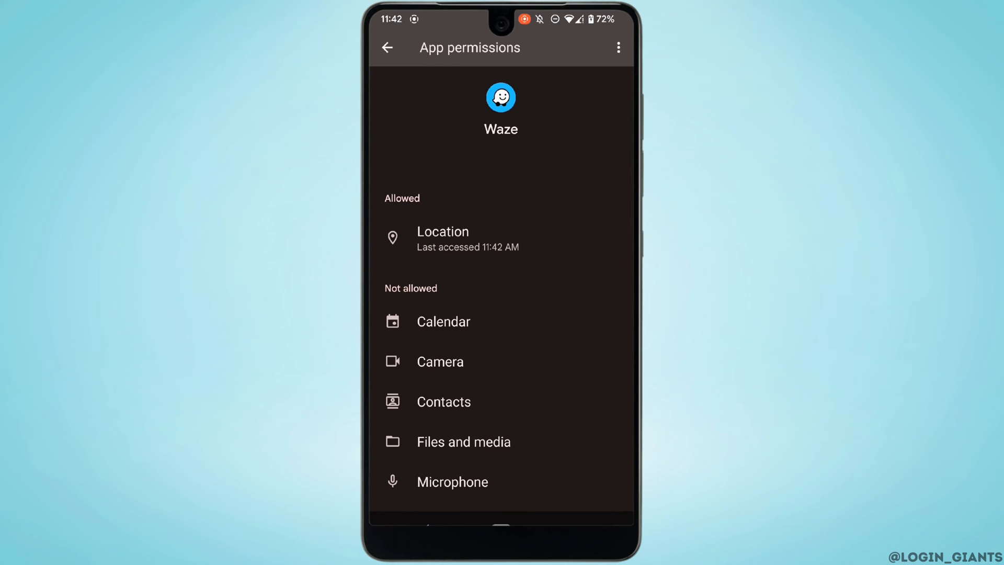
- Clear Waze's storage and cache to 0 B, then return to the home screen
click(387, 47)
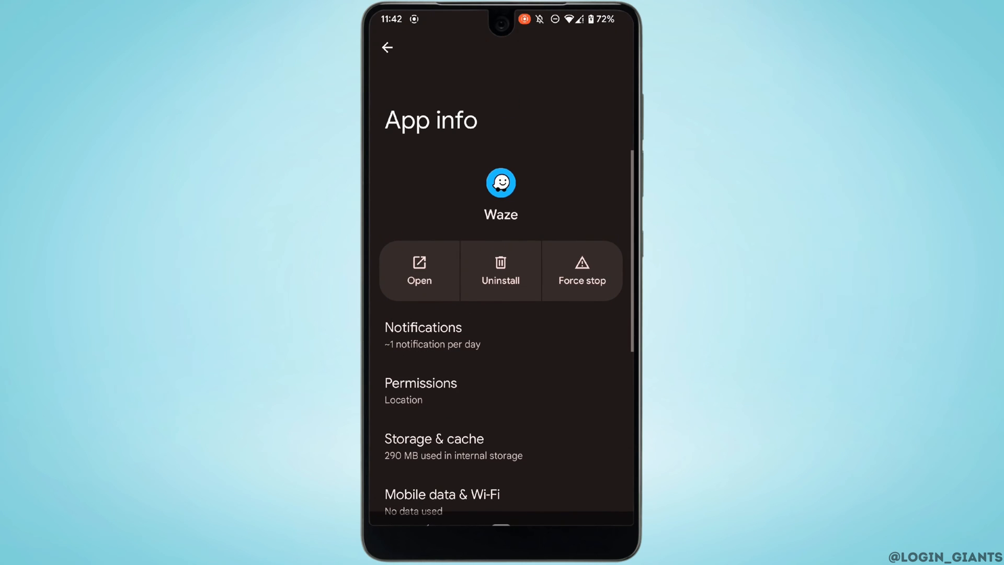
click(433, 445)
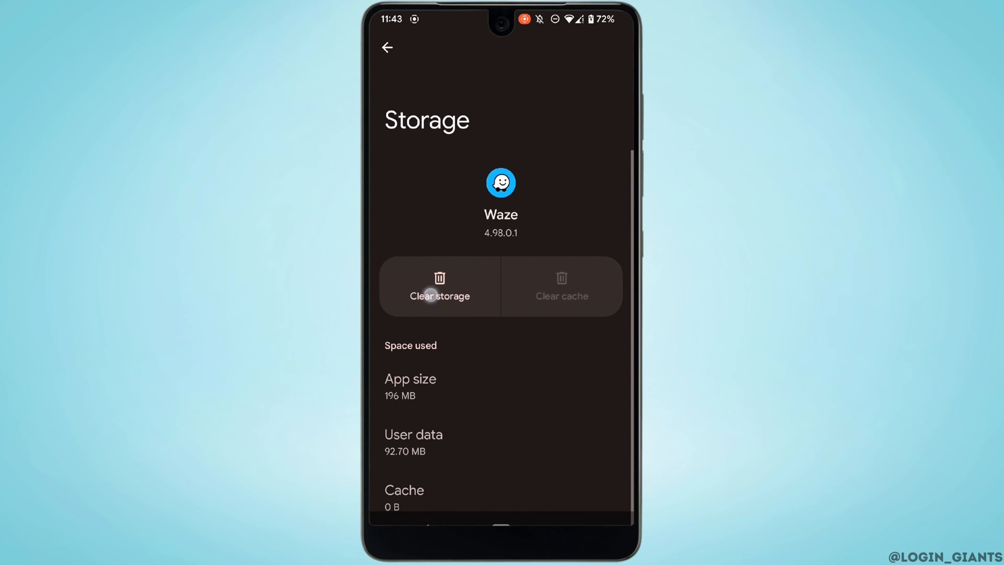
click(439, 286)
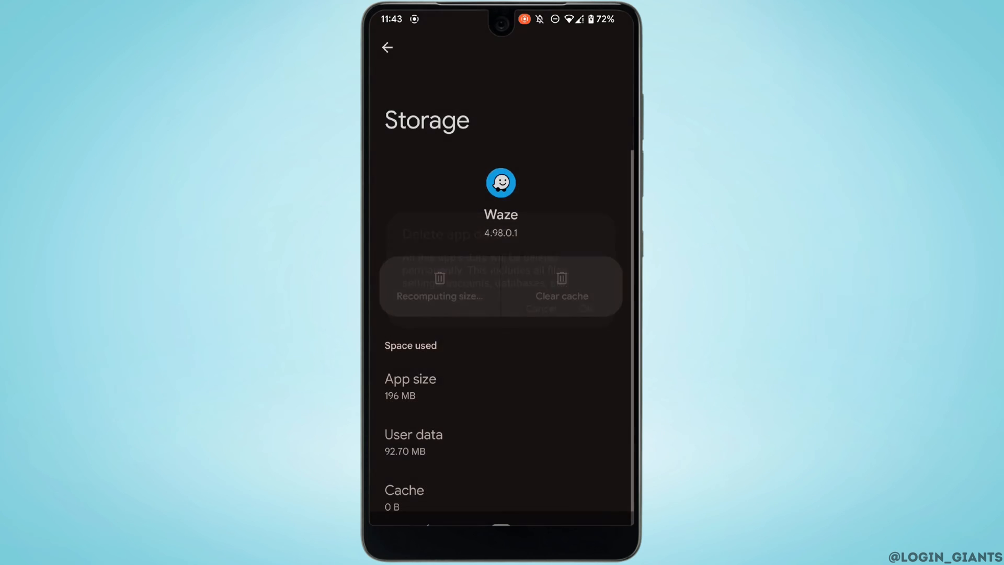
click(583, 309)
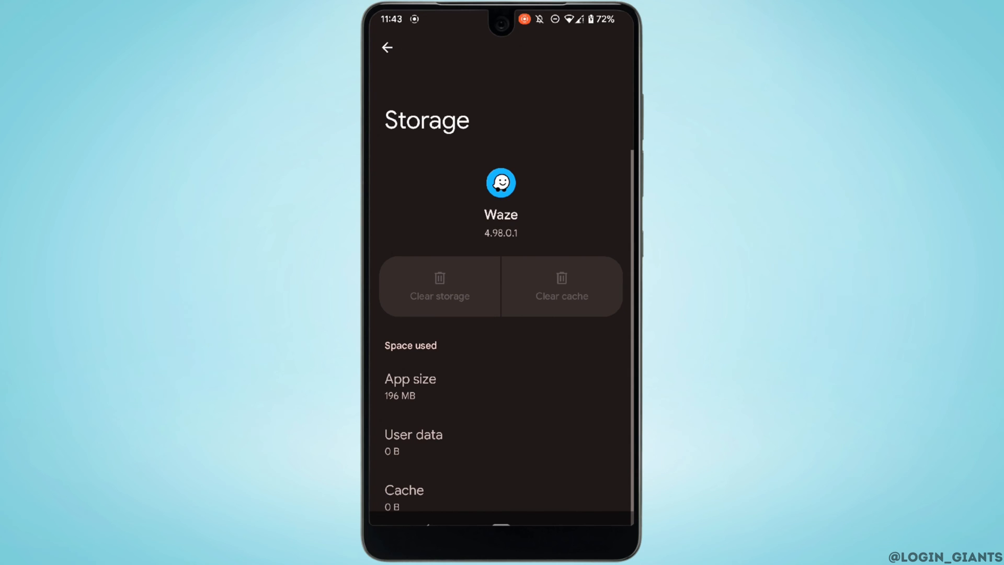
click(386, 47)
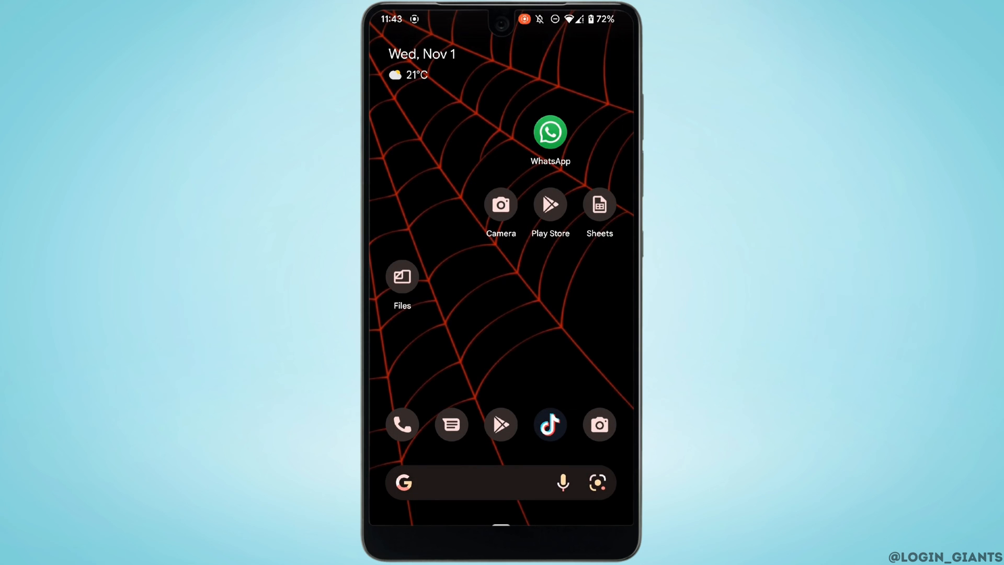